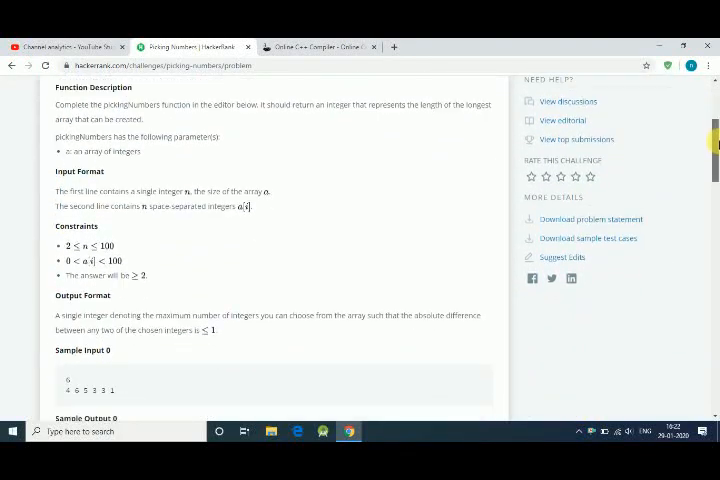
Scroll past the problem statement down to the C++14 code editor
scroll(down, 3)
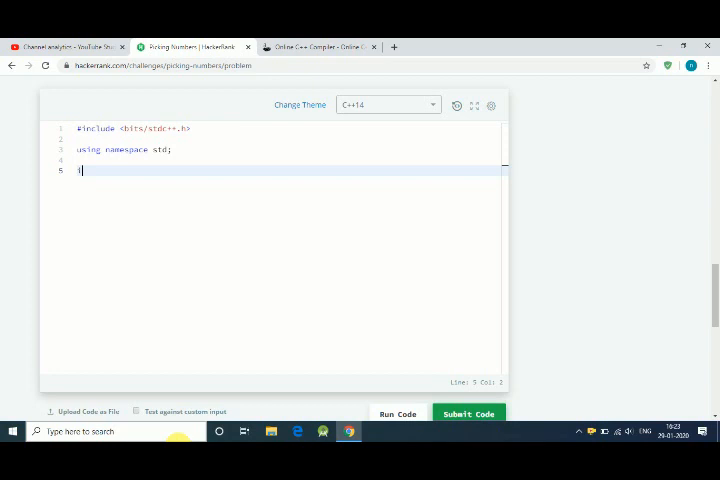
Add an empty int main(){} and dismiss the dark mode announcement popup
text(int main)
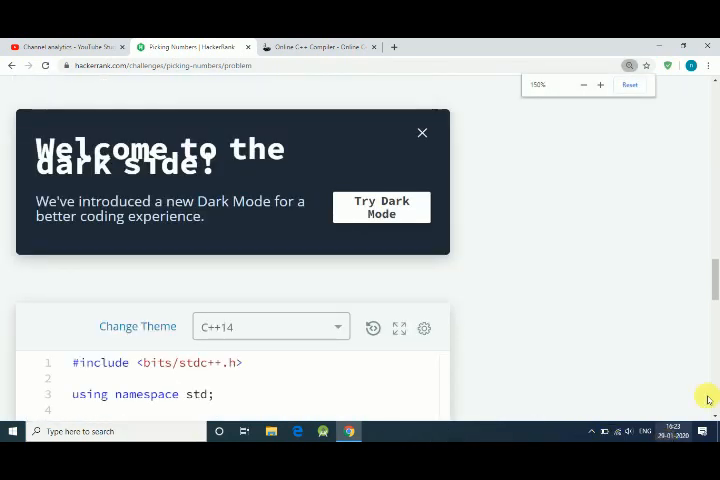
click(421, 132)
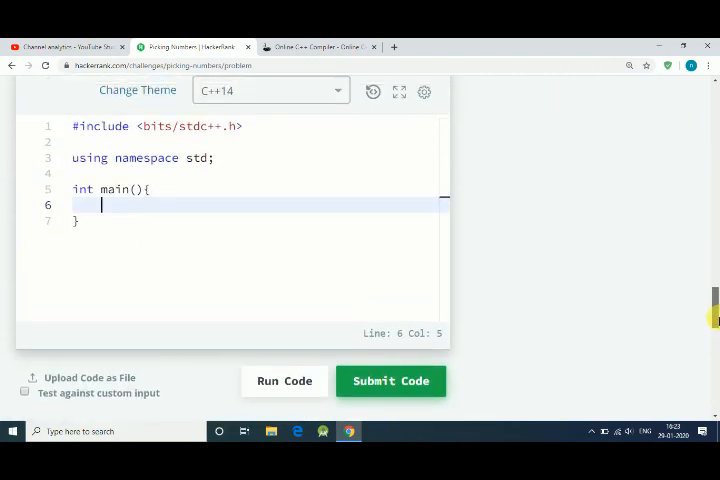
Inside main, declare int n, read it with cin>>n, and declare int arr[n]
text(int)
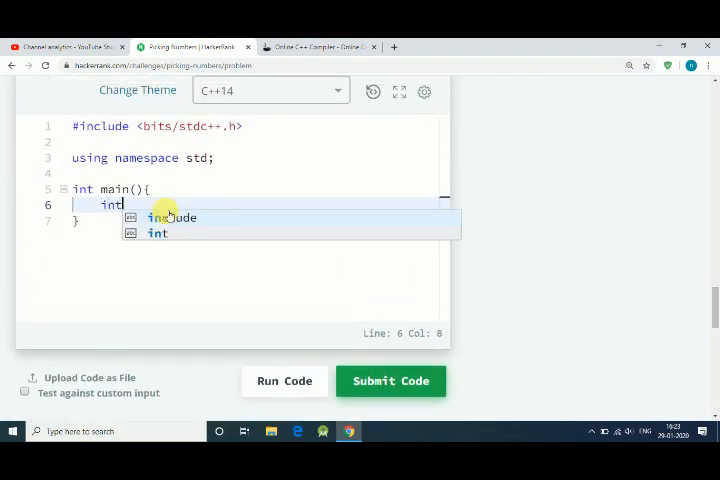
text(n)
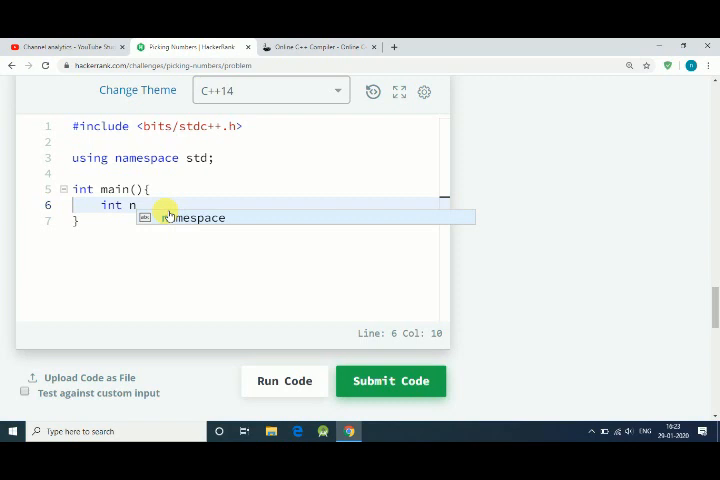
text(n;)
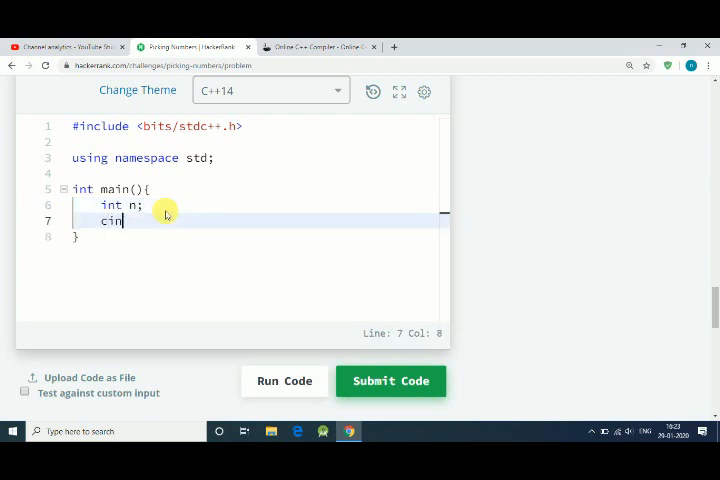
text(>>n;)
text(int)
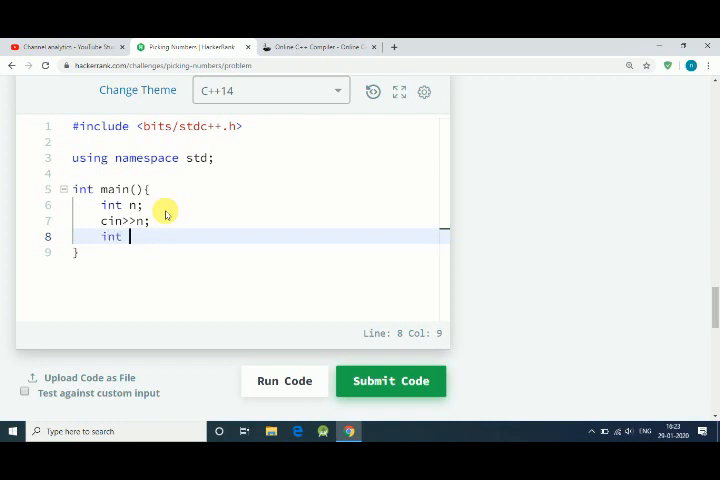
text(arr[])
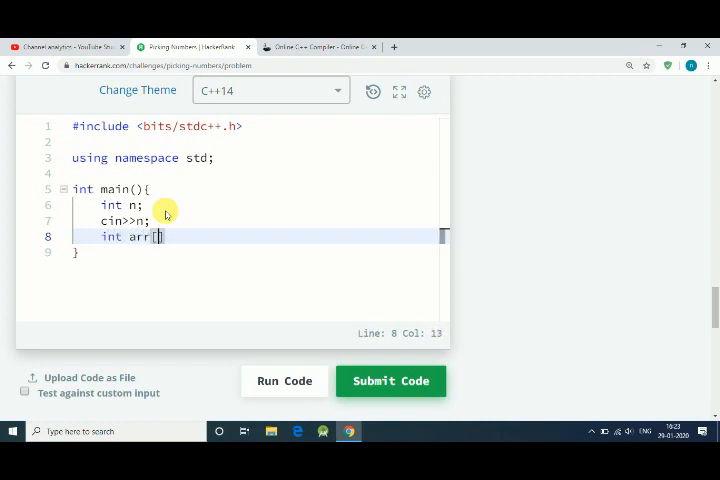
text(n];)
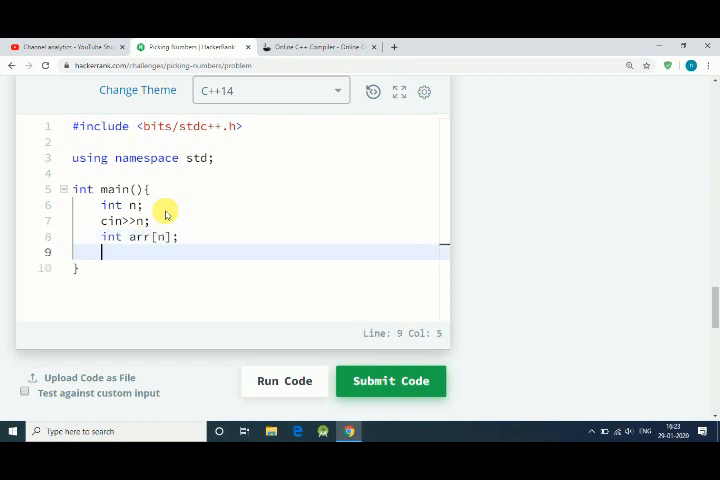
Write a for loop over i<n that reads each arr[i] with cin
text(fo)
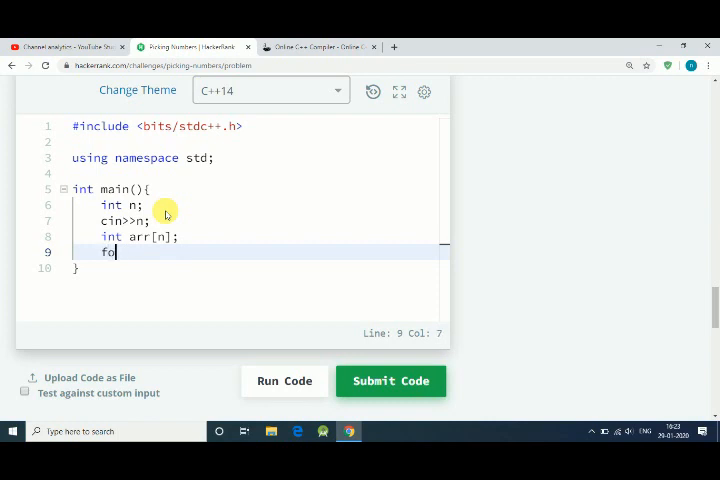
text((int i=0)
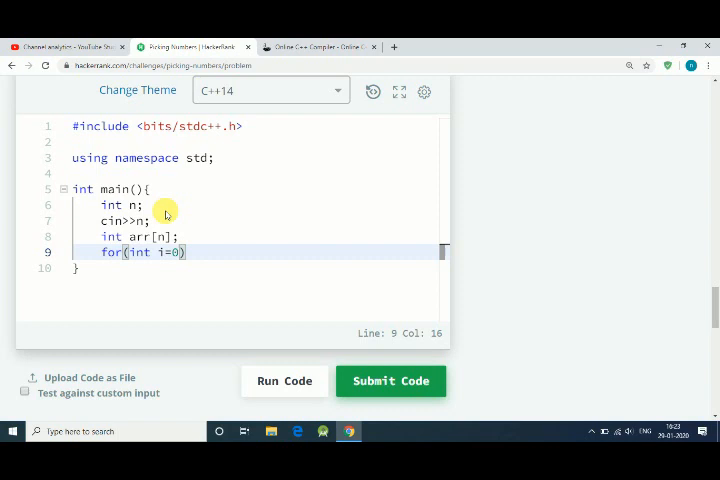
text(;i<n;i++)
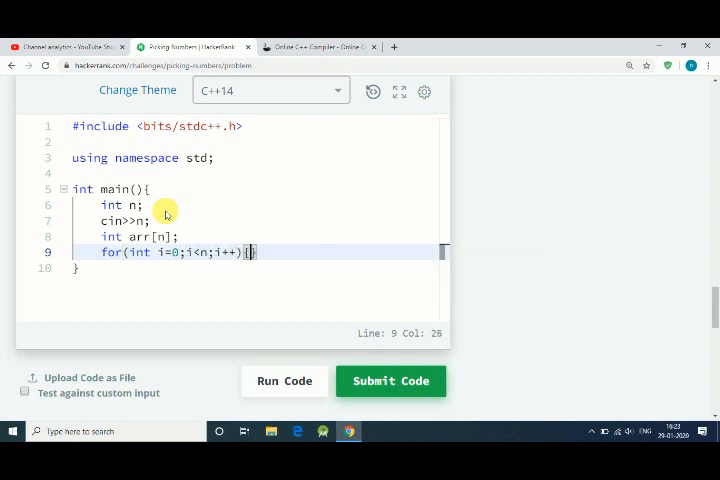
text(cin)
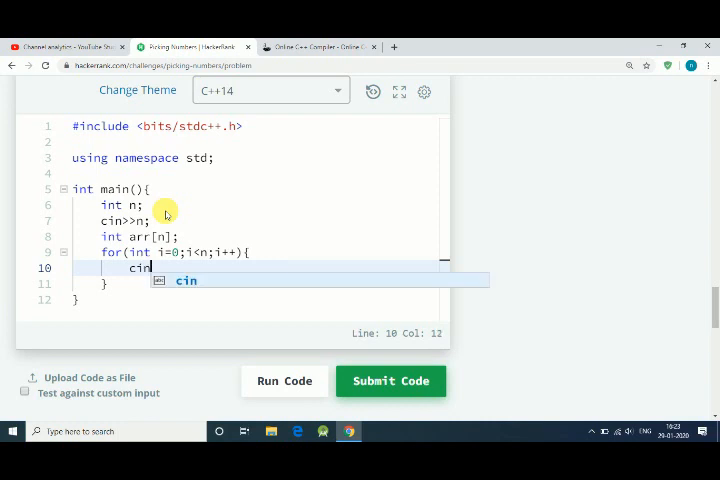
text(>>arr[])
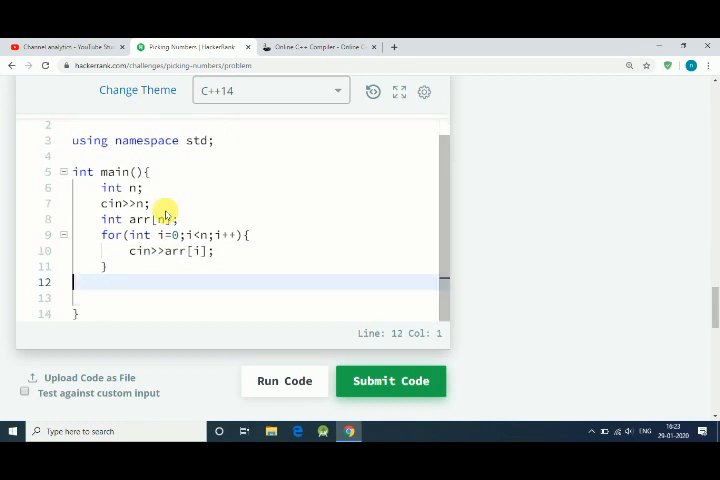
Write nested for loops over i<n and j<n across the array
text(fo)
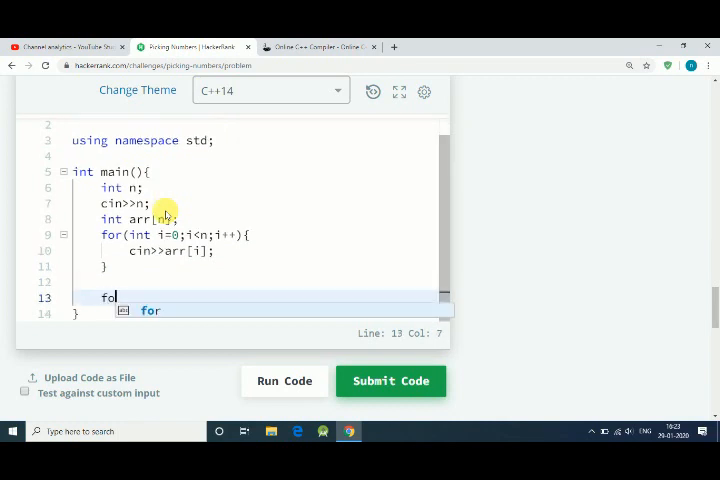
text(r(int i=0;)
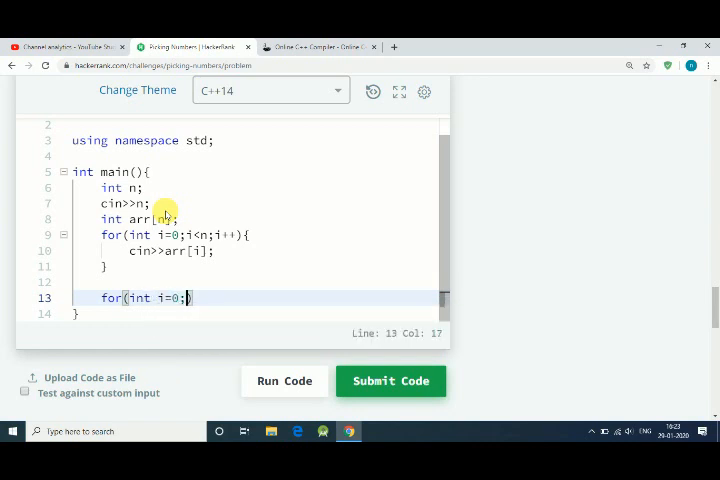
text(i<n;)
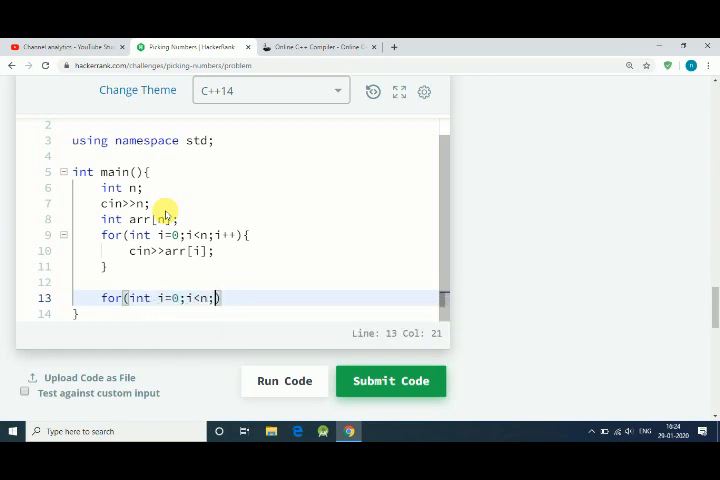
text(i++))
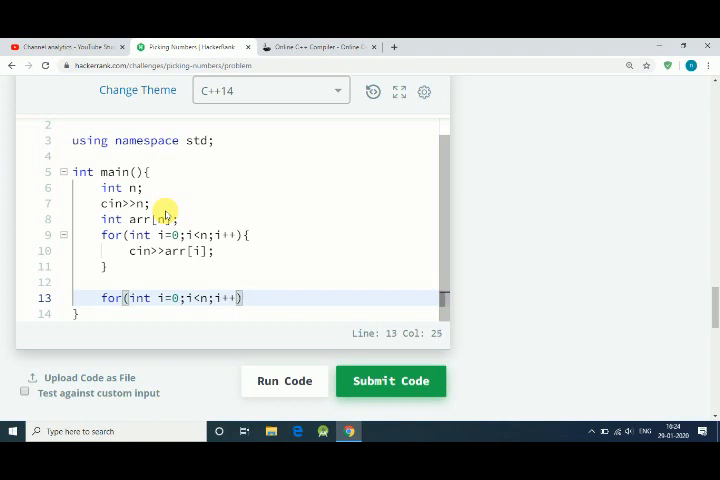
key(enter)
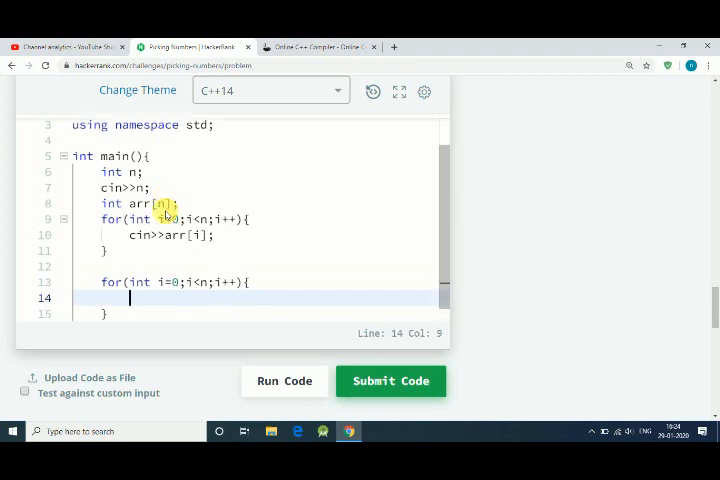
text(for(int)
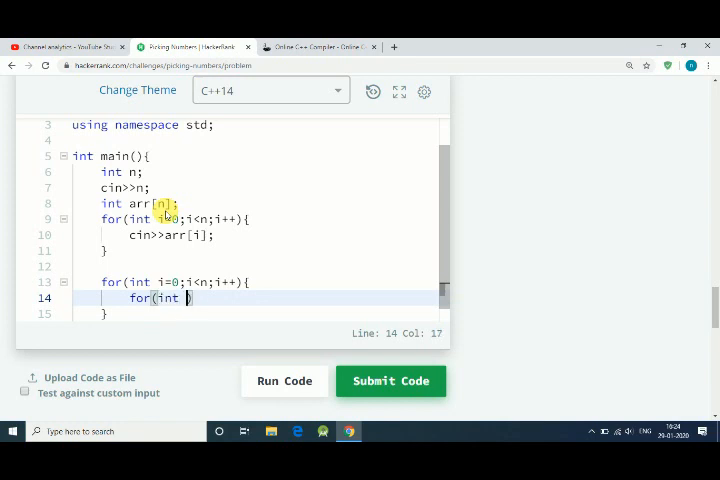
text(j=0;)
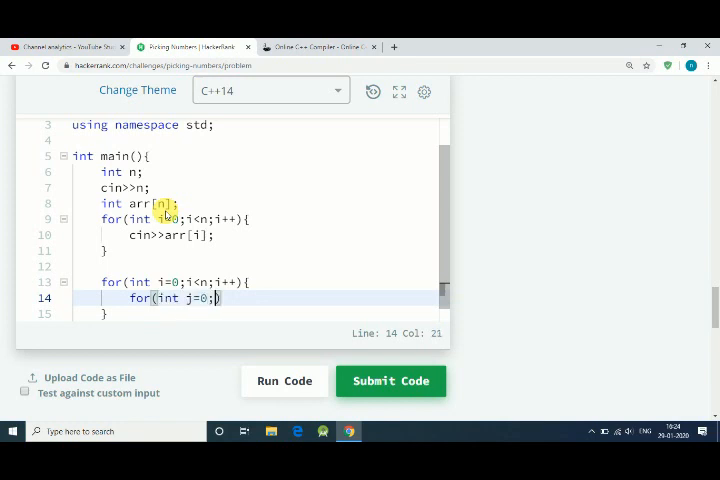
text(j<n;j++)
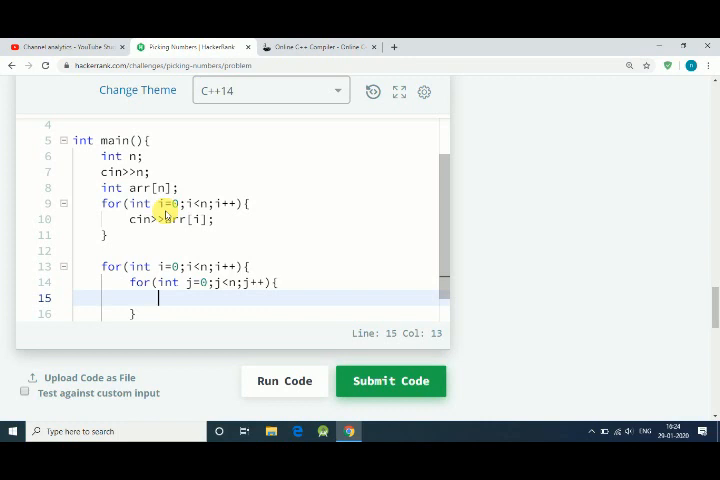
Inside the inner loop, replace an unfinished if with a=arr[i]-arr[j];
text(if)
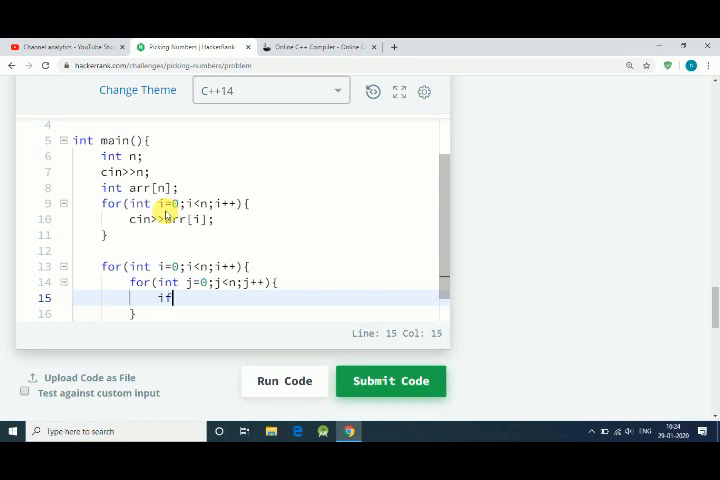
text((ar))
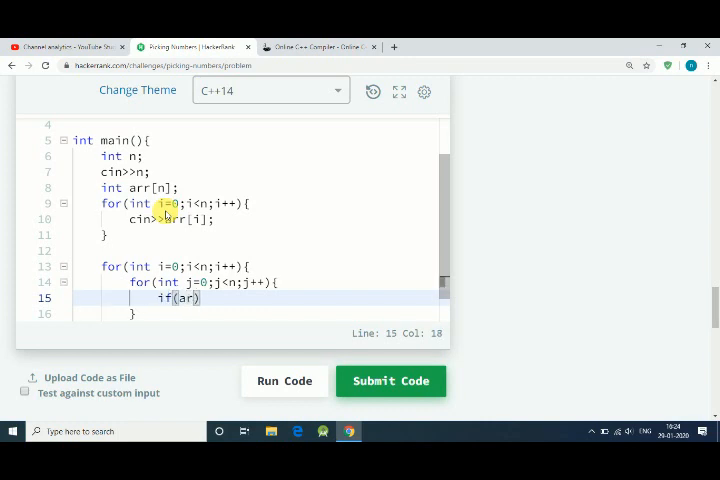
key(Backspace)
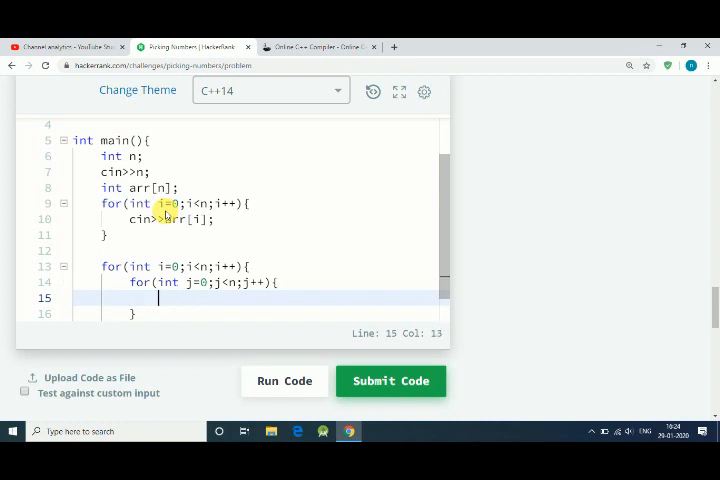
text(a=)
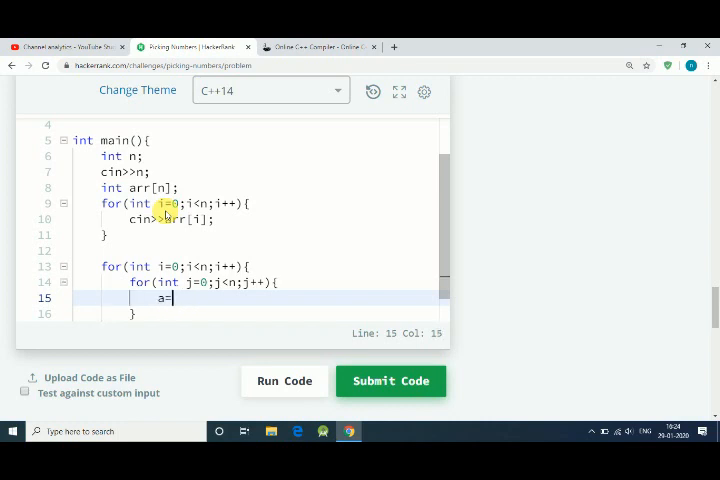
text(arr[i])
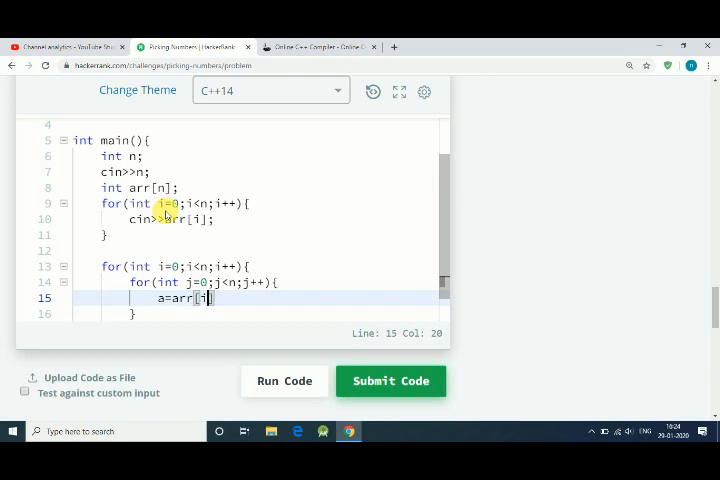
text(-arr[j];)
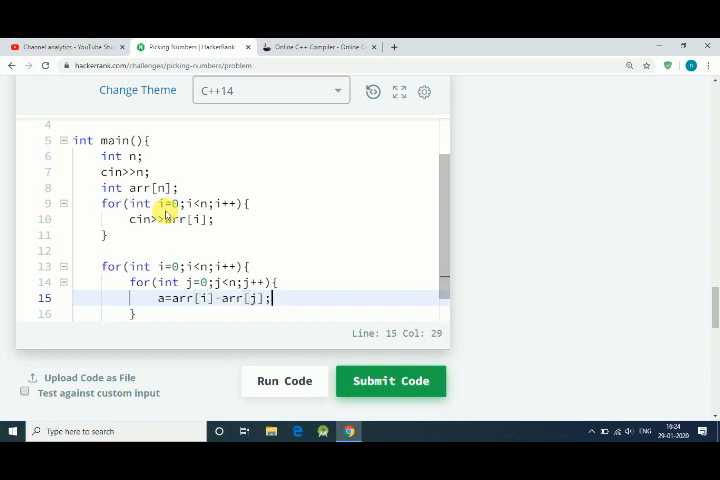
Add the condition if(abs(a)<=1){ and open its body
text(if)
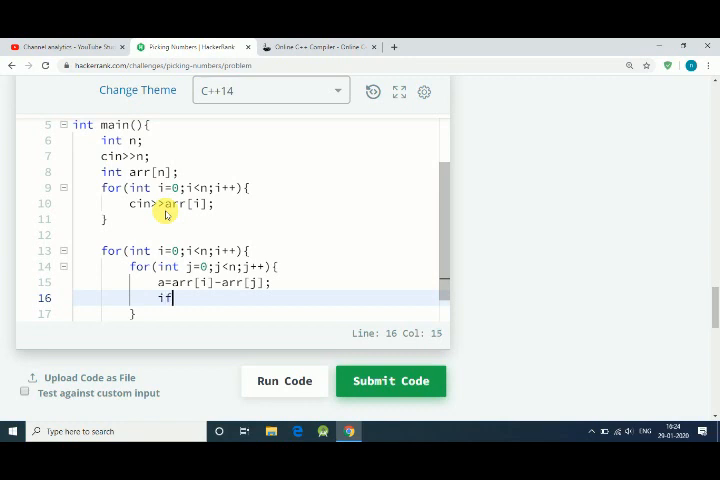
text((abs))
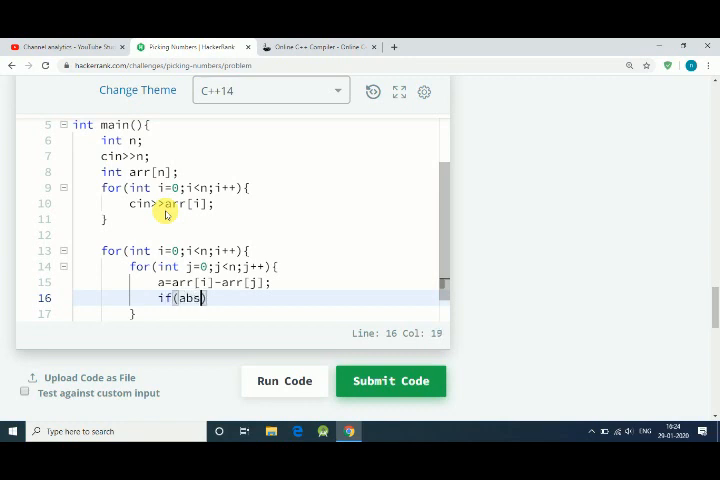
text(a))
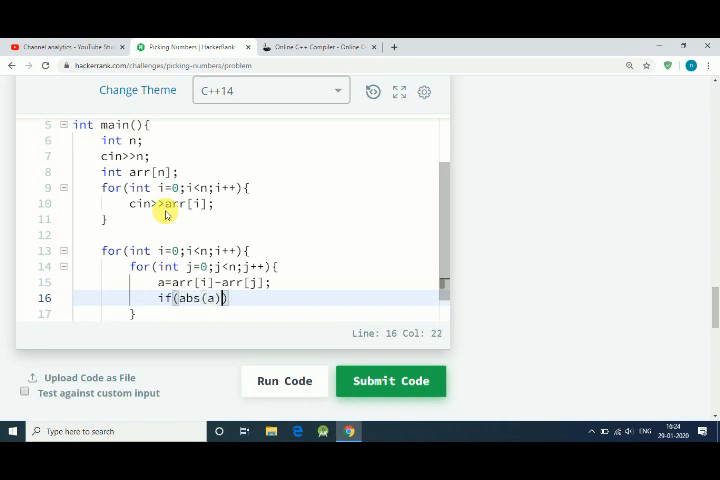
text(<=)
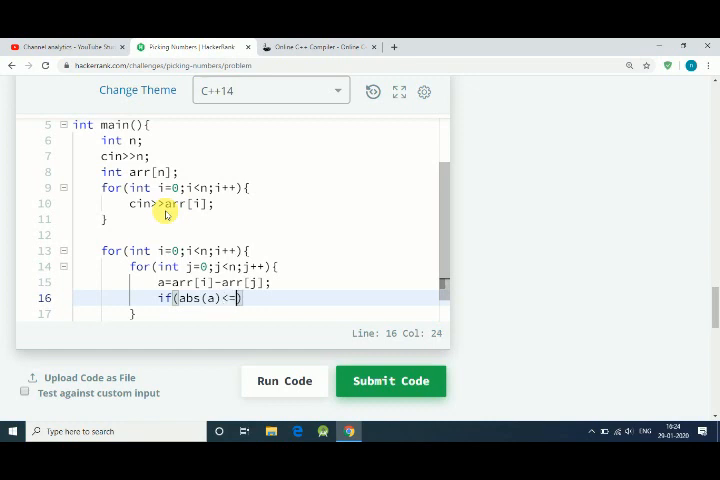
text(1))
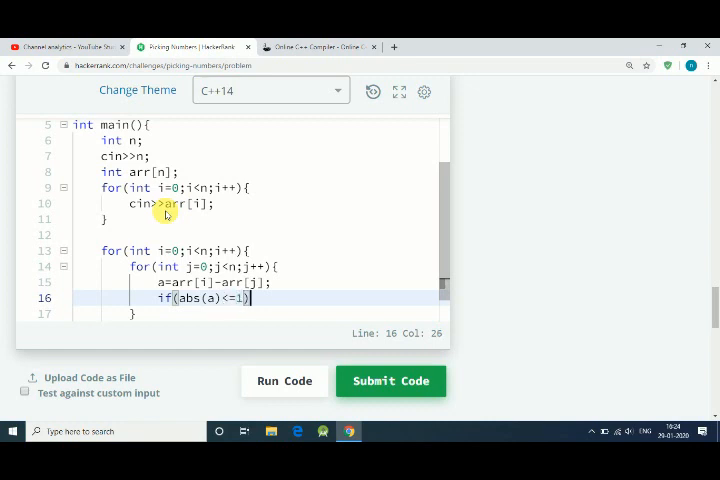
key(enter)
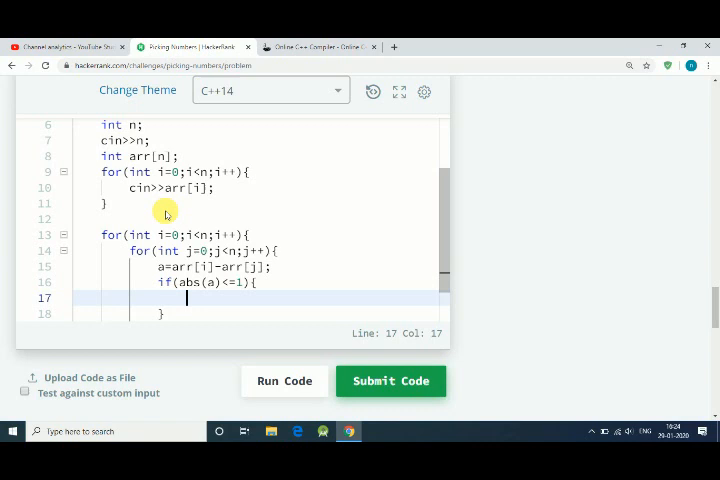
Write a for(int k=0;k<n;k++) loop inside the abs check
text(fo)
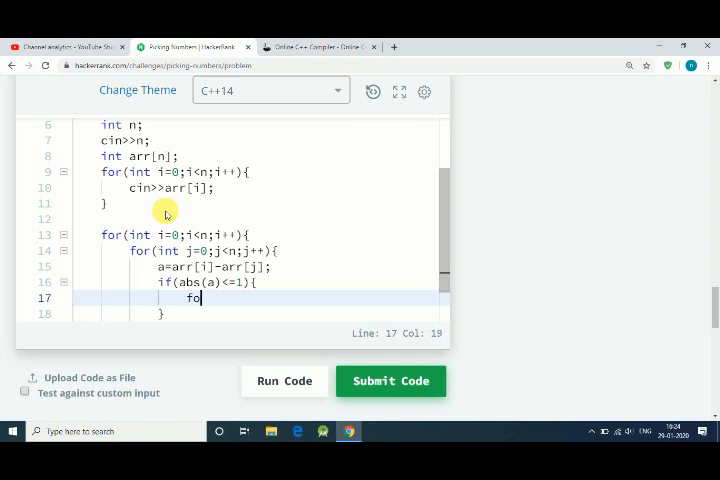
text(r(o)
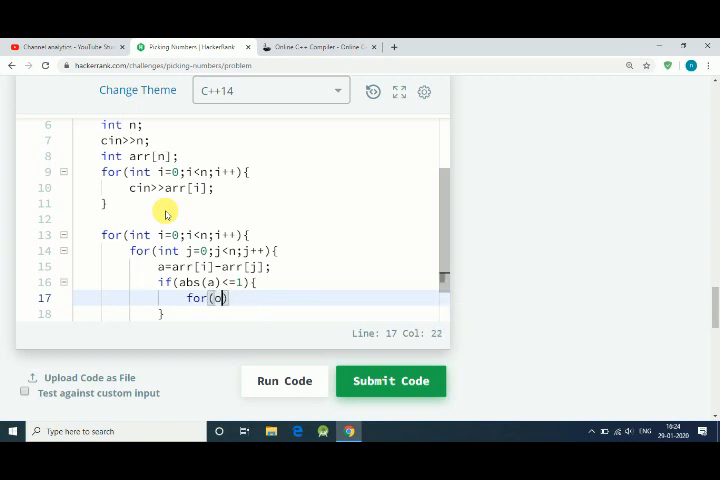
text(int k)
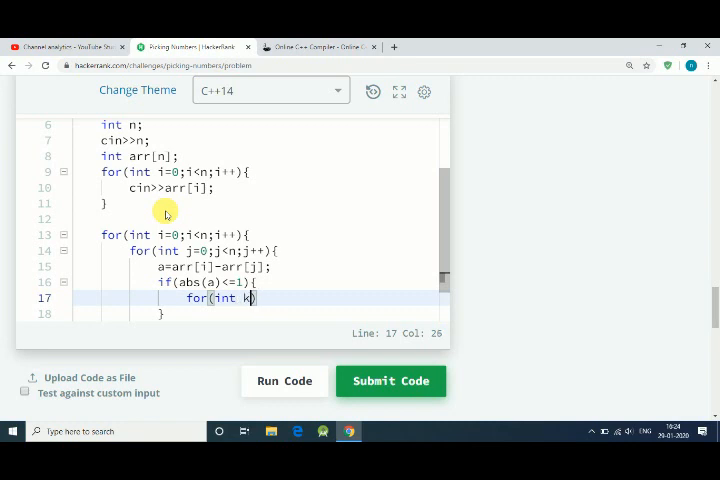
text(=0;)
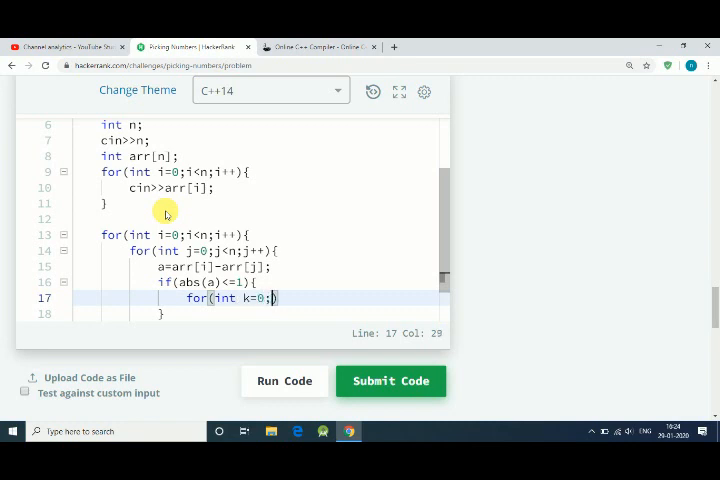
text(k<n)
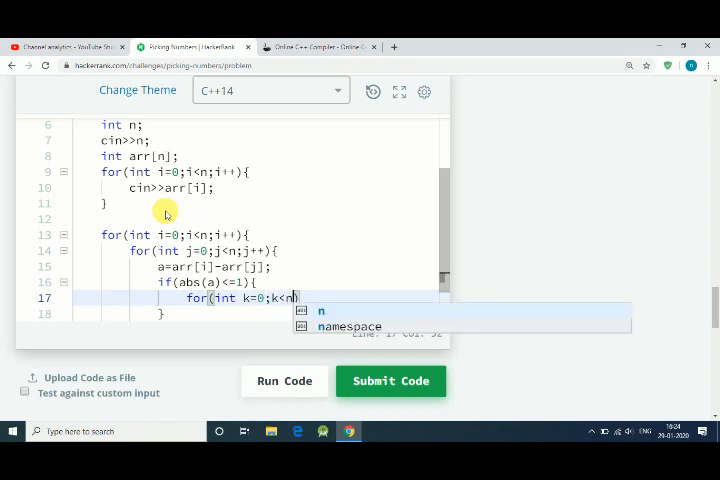
text(;k++))
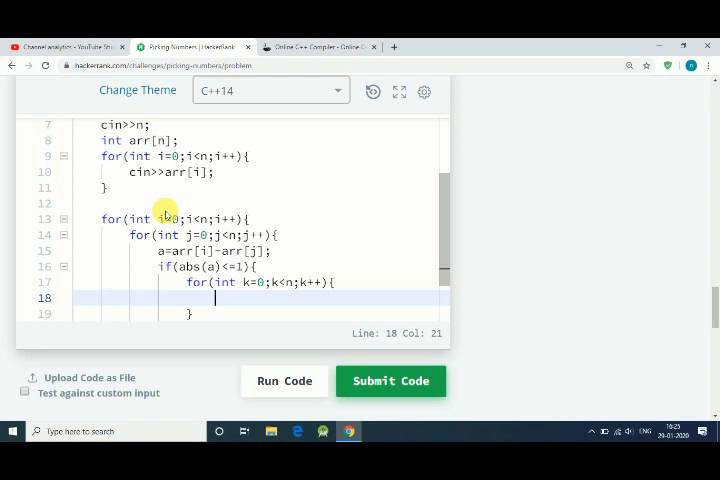
Increment temp when arr[k]==arr[i] || arr[k]==arr[j] inside the k loop
text(if)
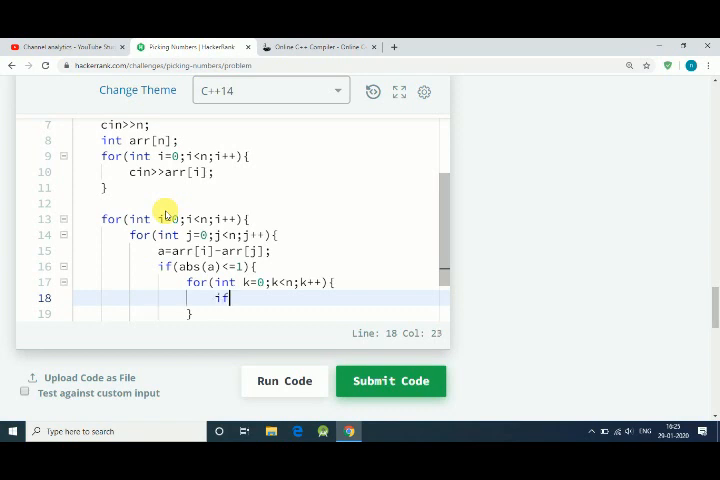
text((ar)
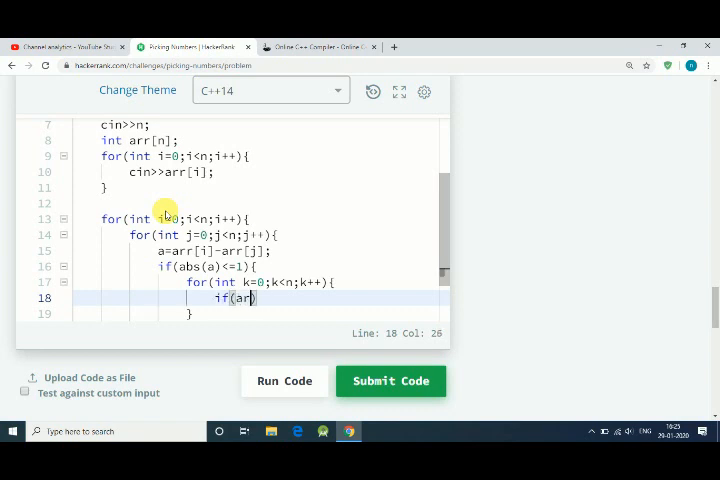
text([k])
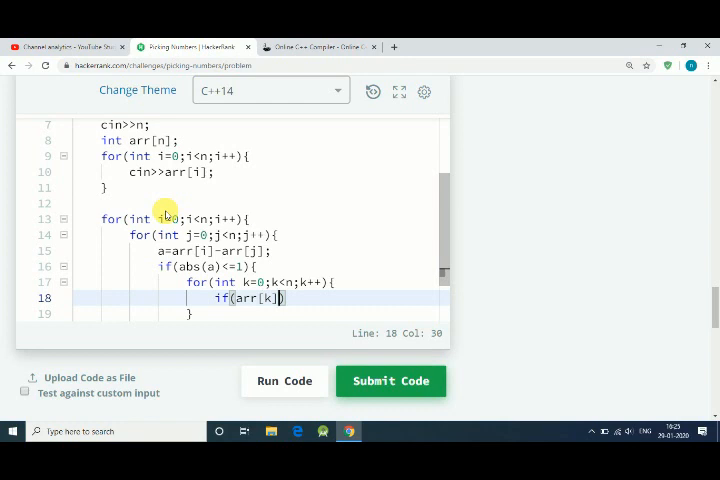
text(==arr[])
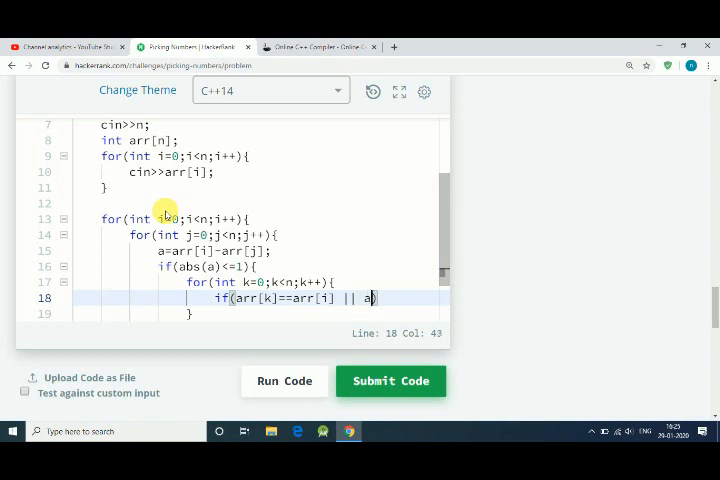
text(rr[k])
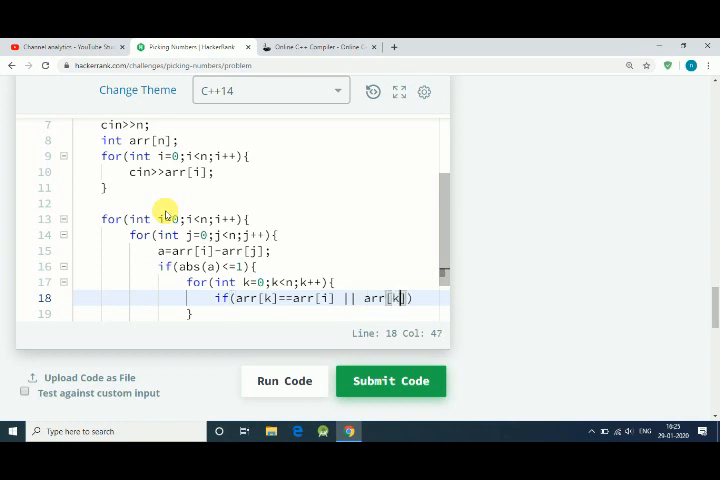
text(==arr[j)
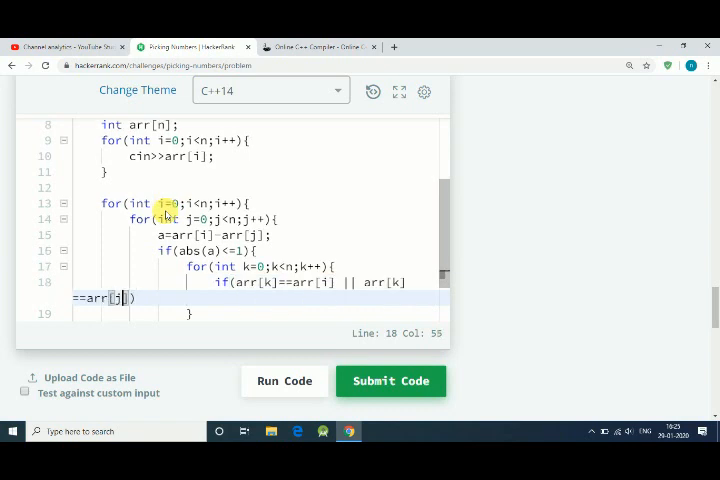
text())
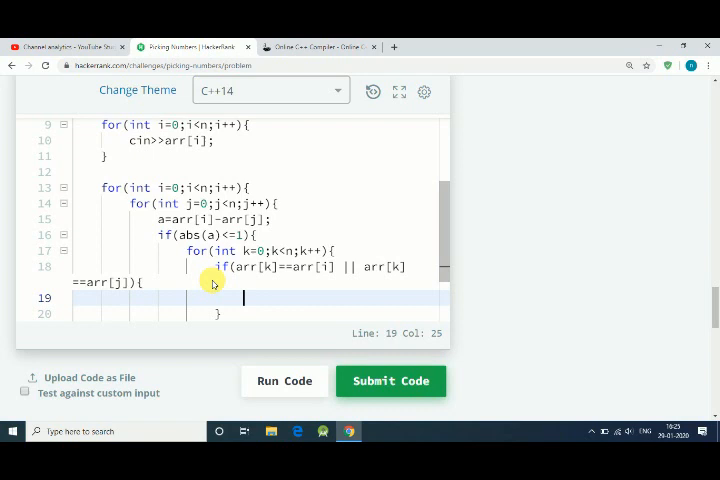
text(temp)
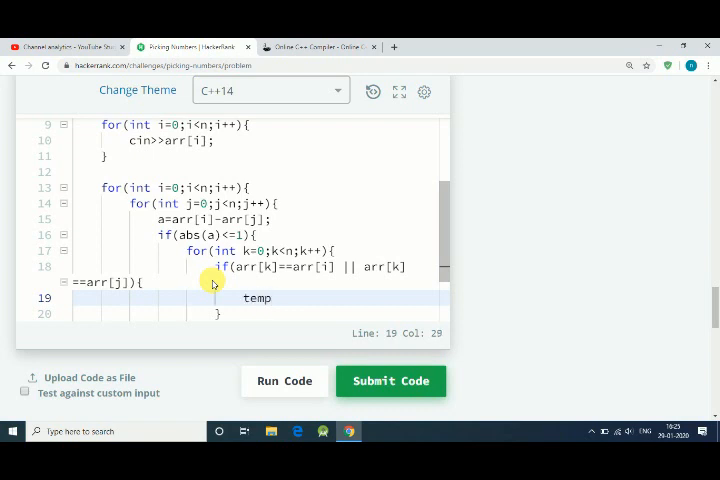
text(++;)
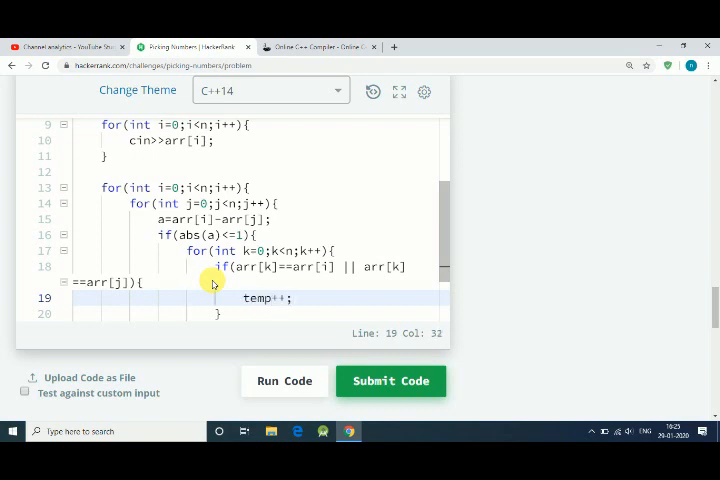
mouse_move(267, 219)
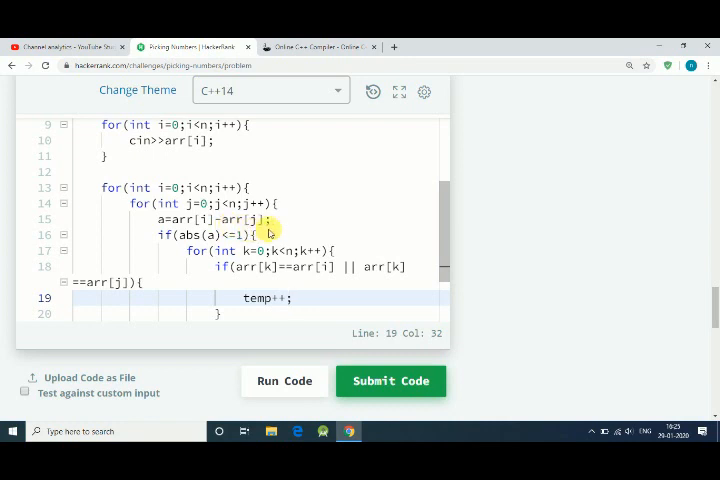
Declare int temp and count above the loops and reset temp=0 for each j
click(105, 171)
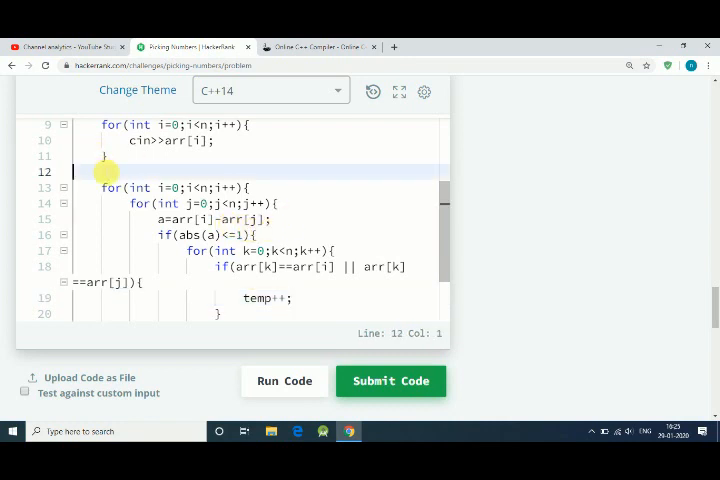
text(int)
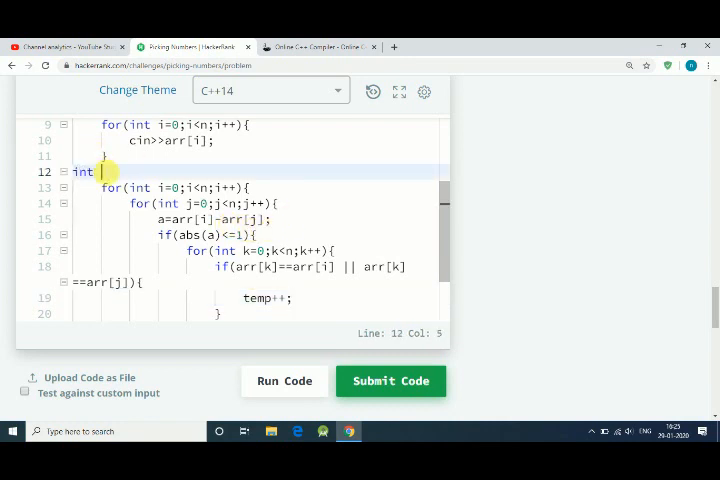
text(temp;)
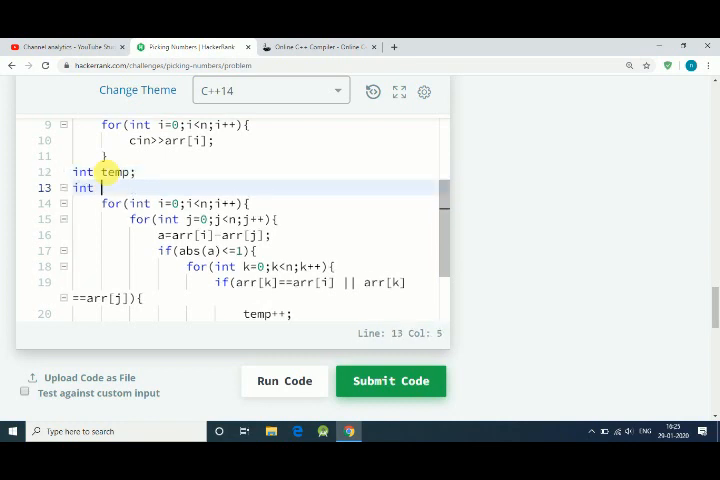
text(count;)
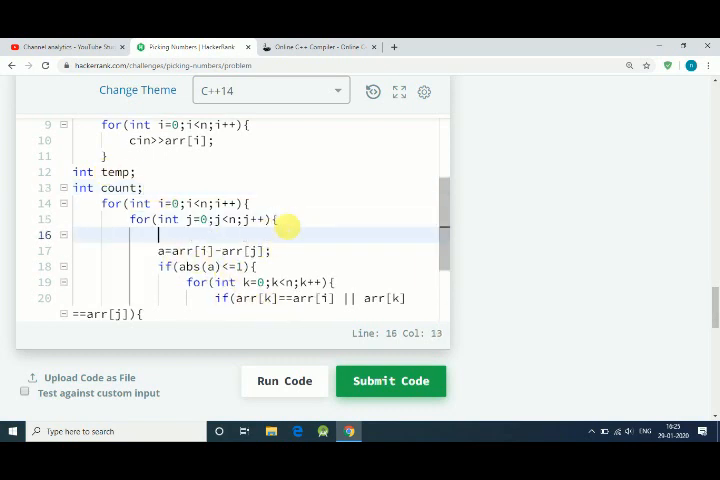
text(temp)
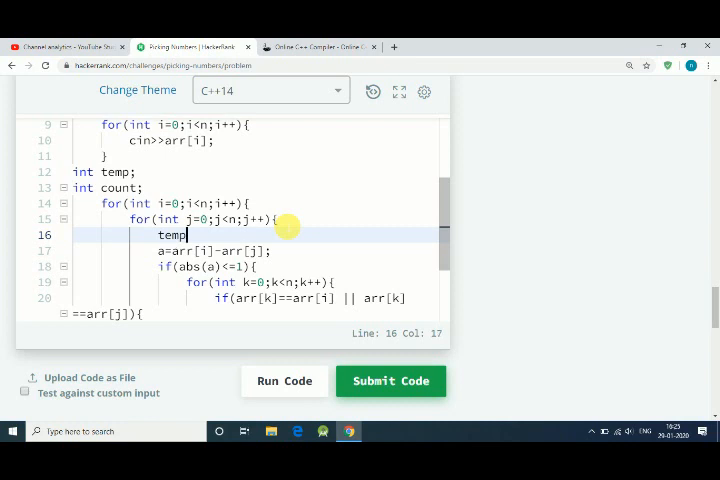
text(=0;)
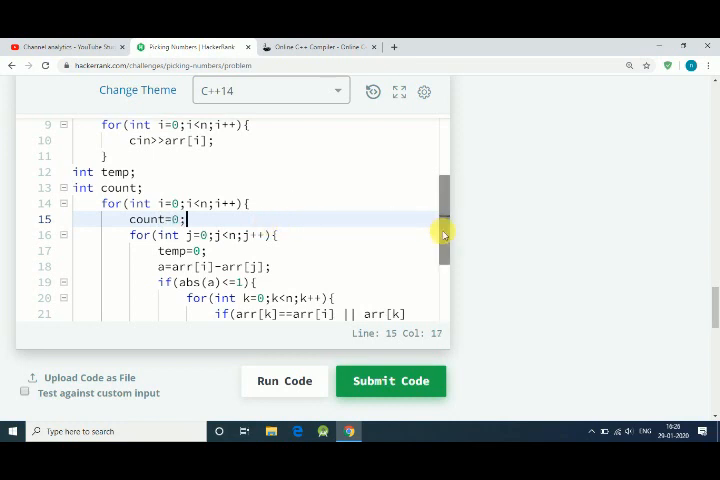
Place the cursor on a new line right after the inner j loop's closing brace
scroll(down, 3)
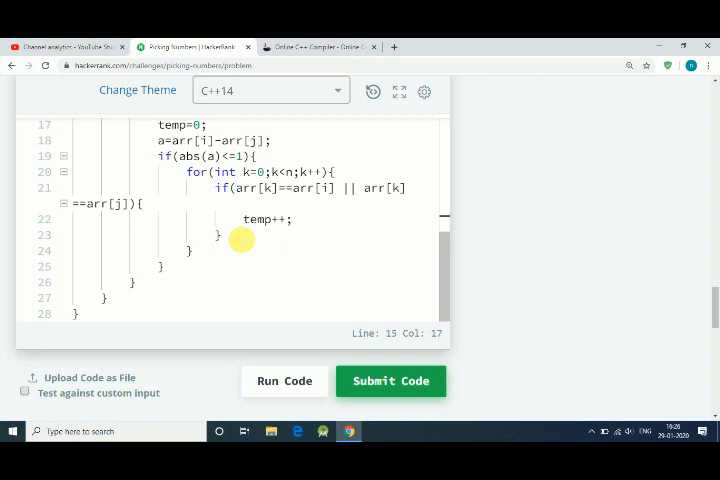
click(217, 234)
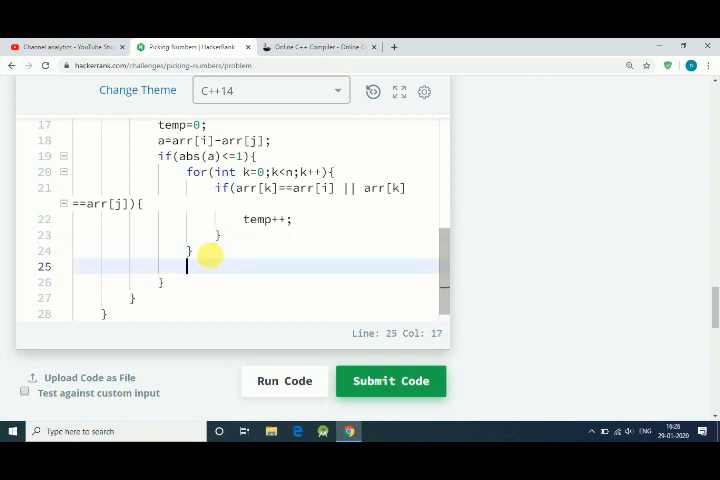
After the j loop, add if(temp>count){count=temp;}
text(if())
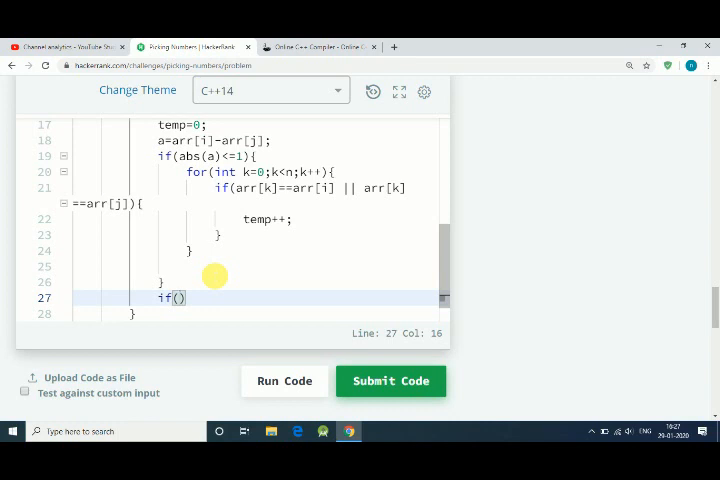
text(te)
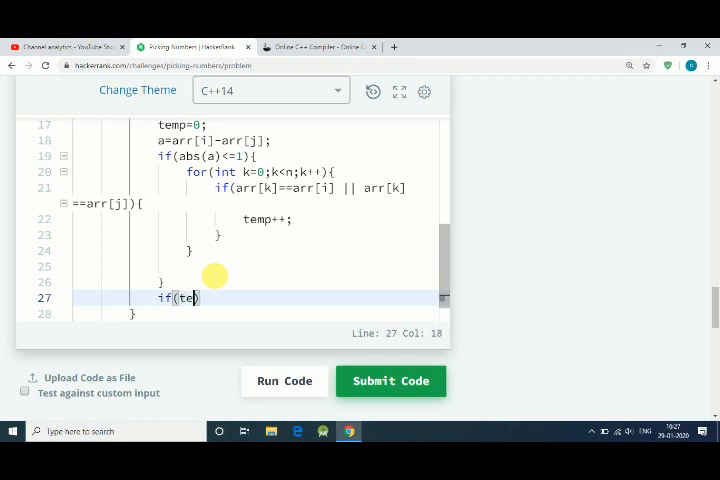
text(mp>)
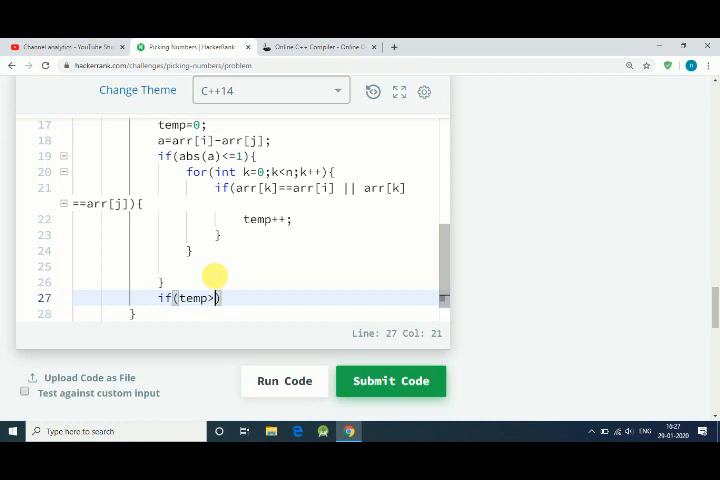
text(count)
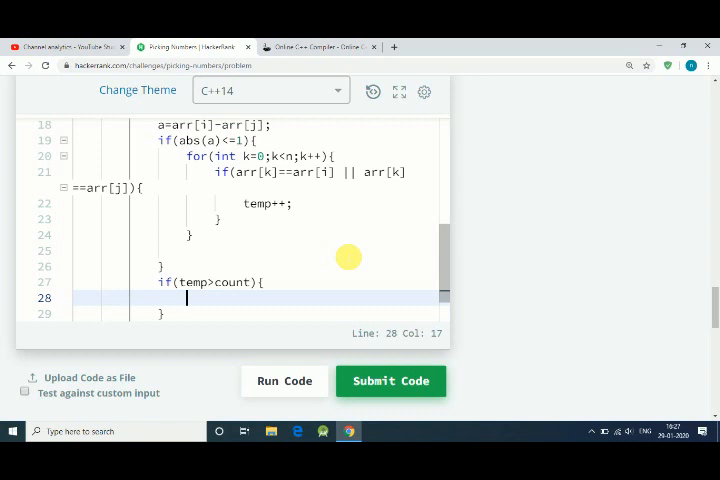
text(count=)
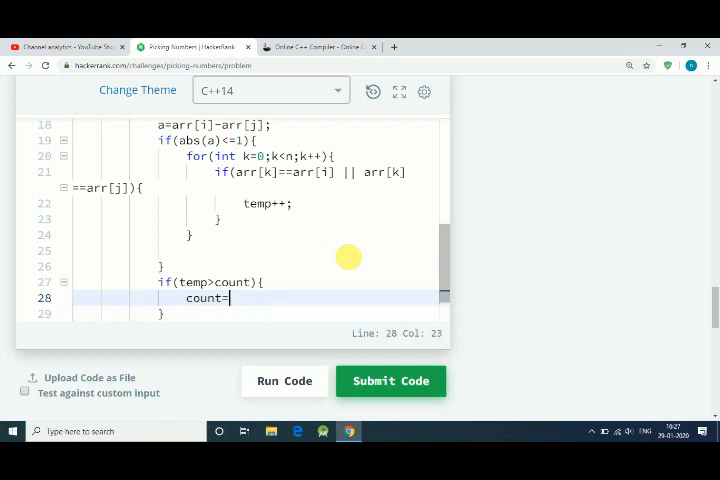
text(temp;)
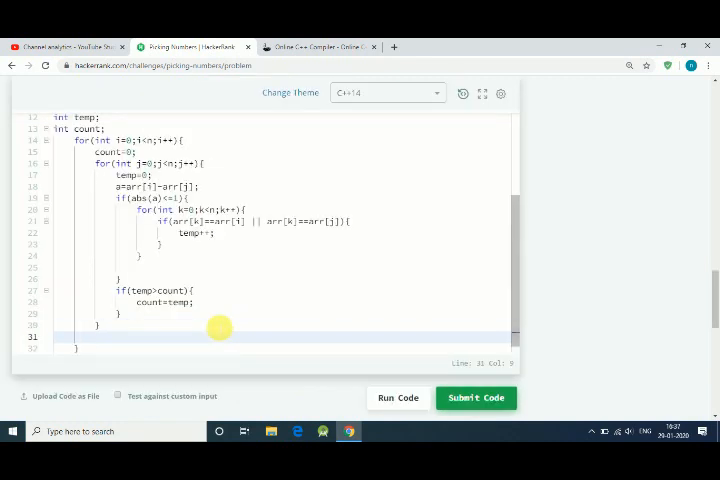
After the i loop, start if(count>num){ with num=count inside
text(if)
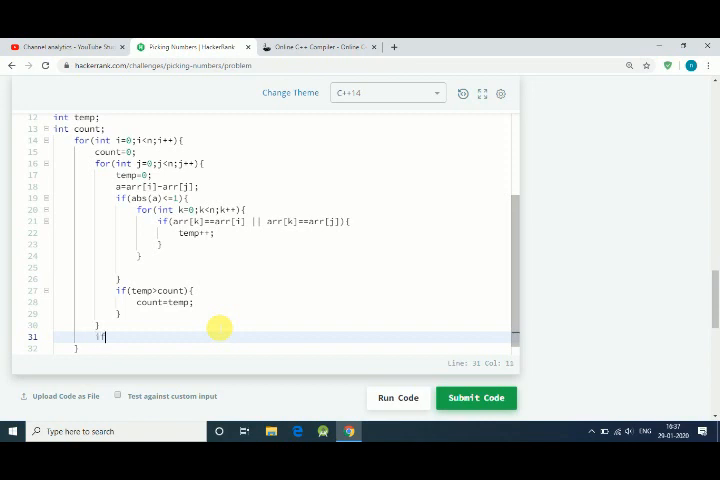
text((count>num)
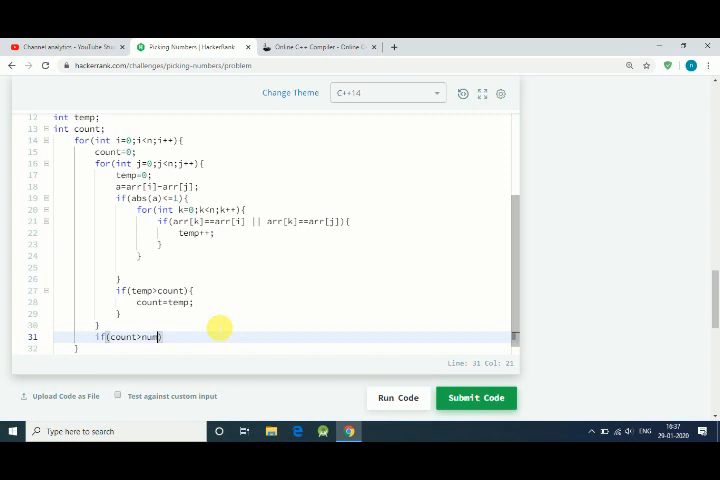
key(enter)
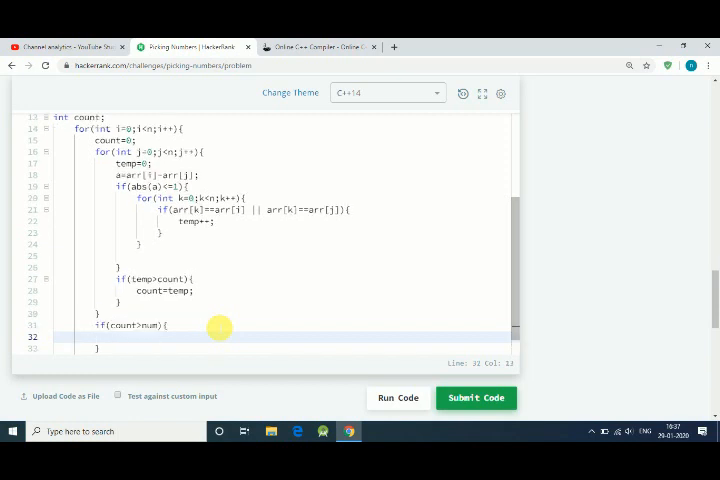
text(num=co)
text(int)
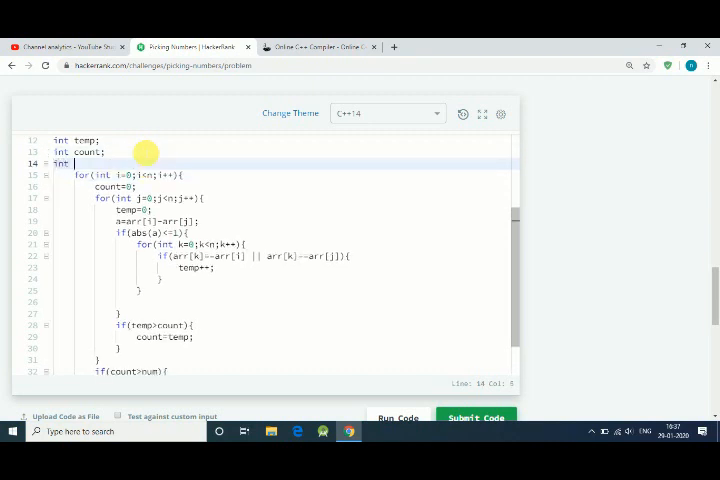
Declare int num=0 and print num with cout before main's closing brace, then run
text(num=0)
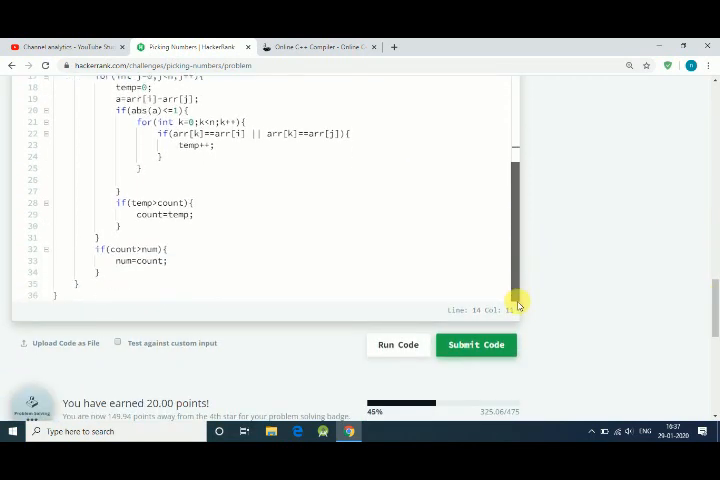
click(98, 272)
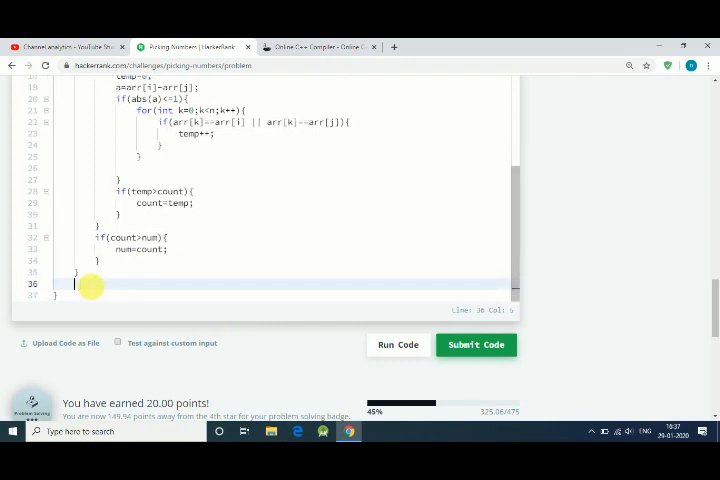
text(cout)
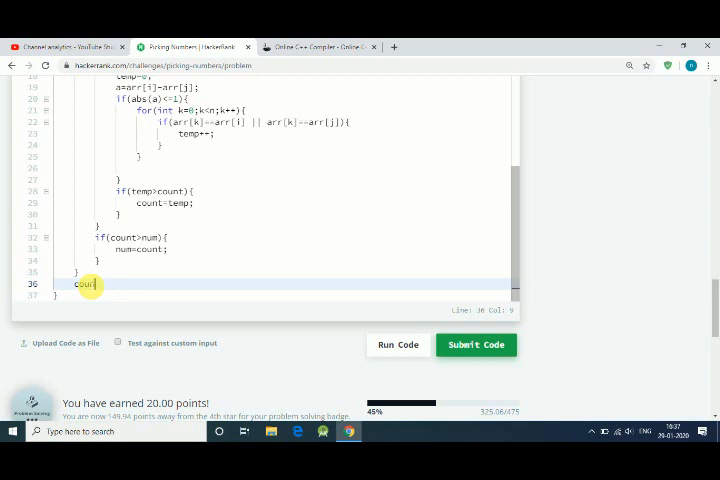
text(<<)
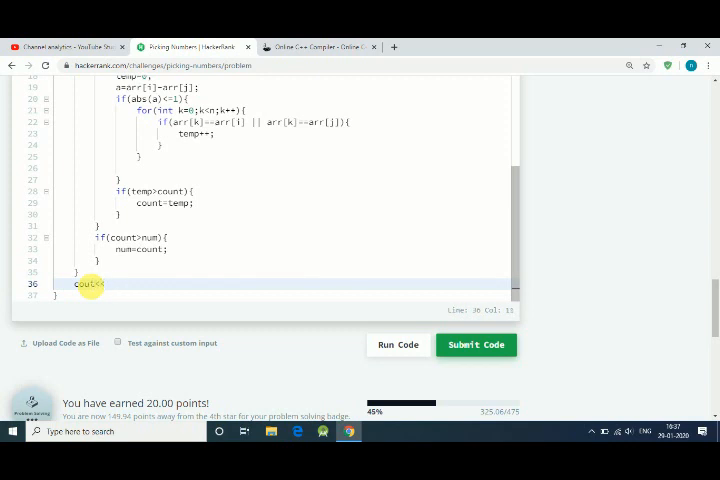
text(num<<end;)
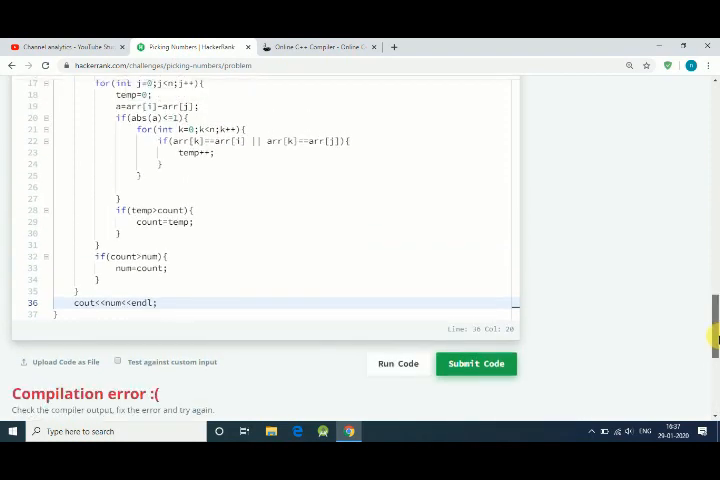
Fix the undeclared 'a' error by adding int a; and run the code on sample tests
scroll(down, 3)
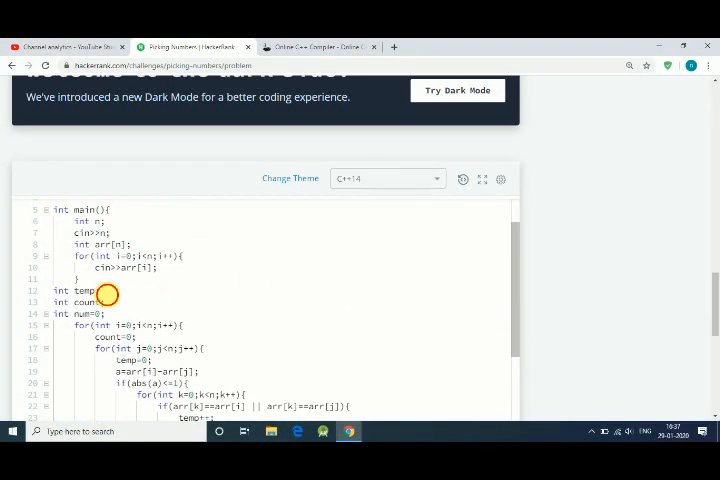
text(int a;)
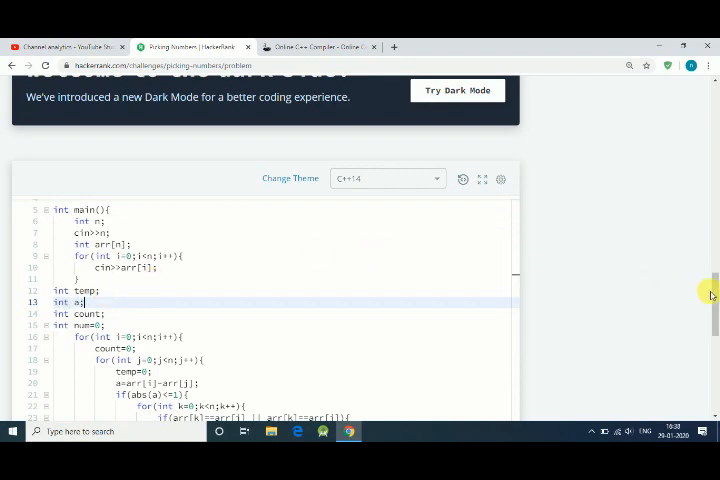
click(397, 241)
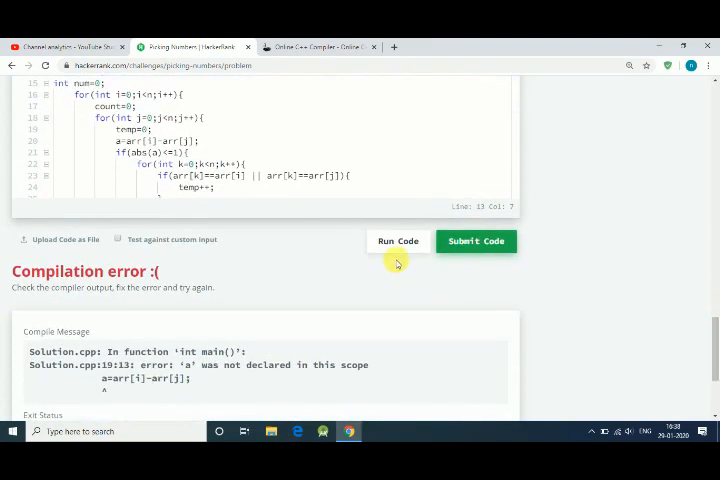
click(397, 240)
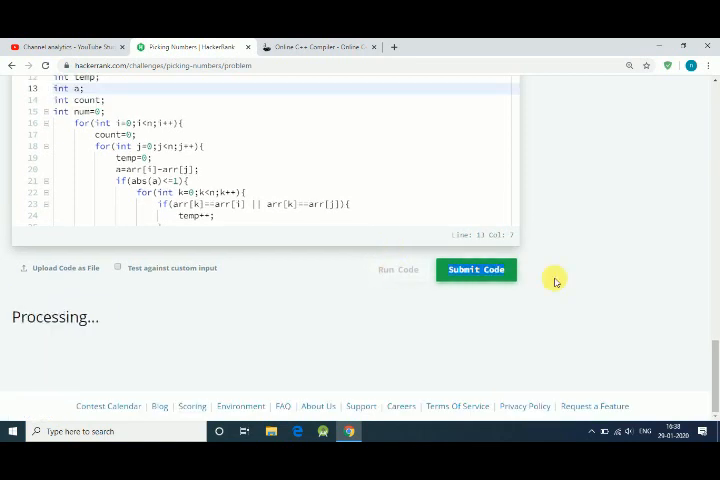
Submit the solution and view the Congratulations banner with all test cases passed
click(476, 269)
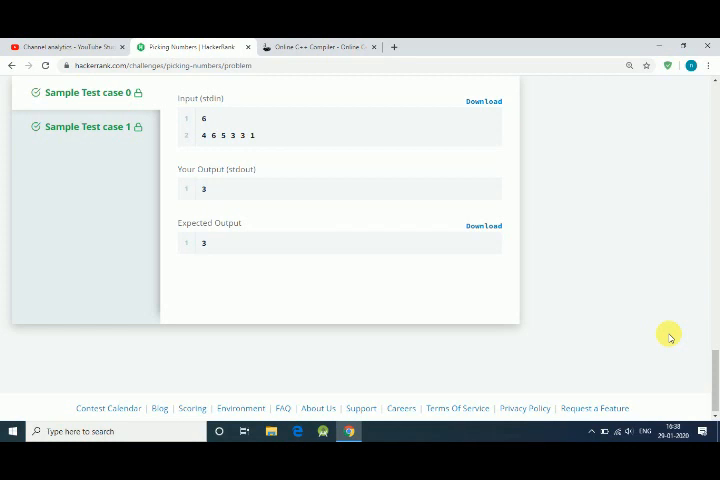
scroll(up, 3)
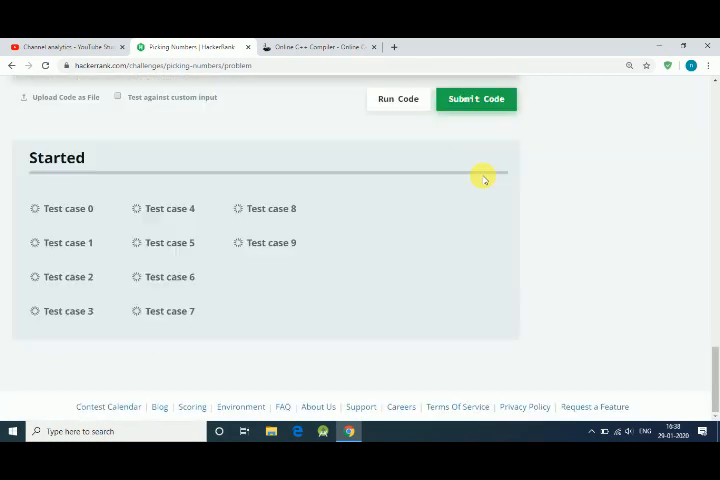
click(476, 98)
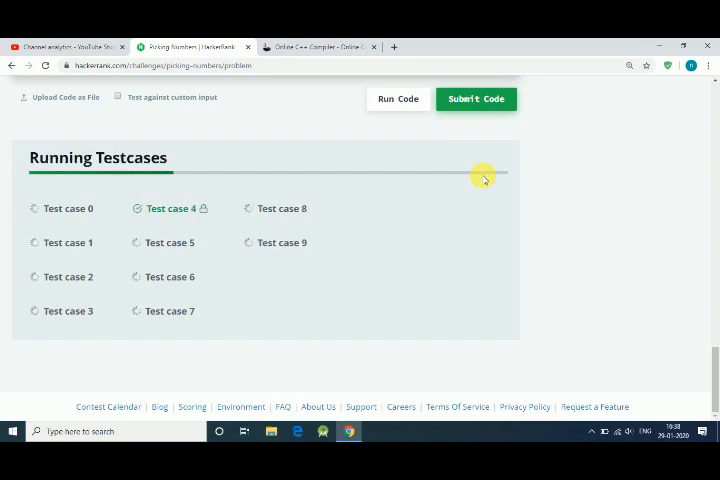
click(476, 98)
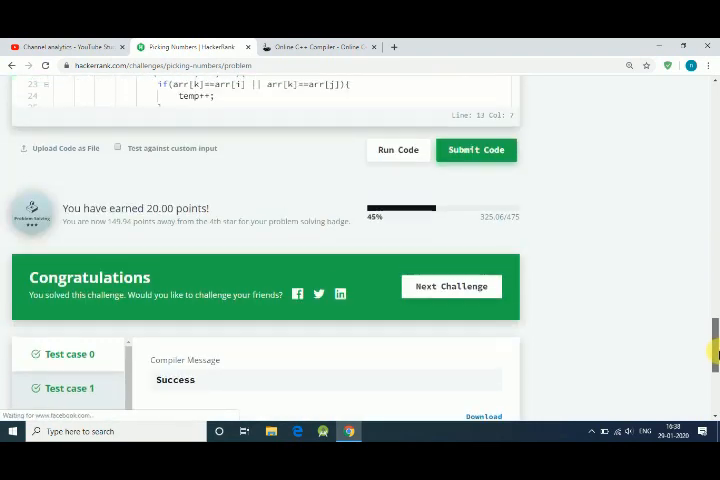
scroll(down, 3)
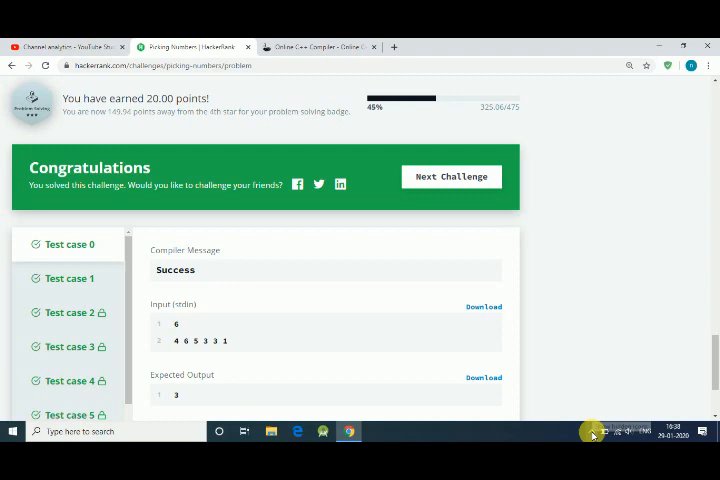